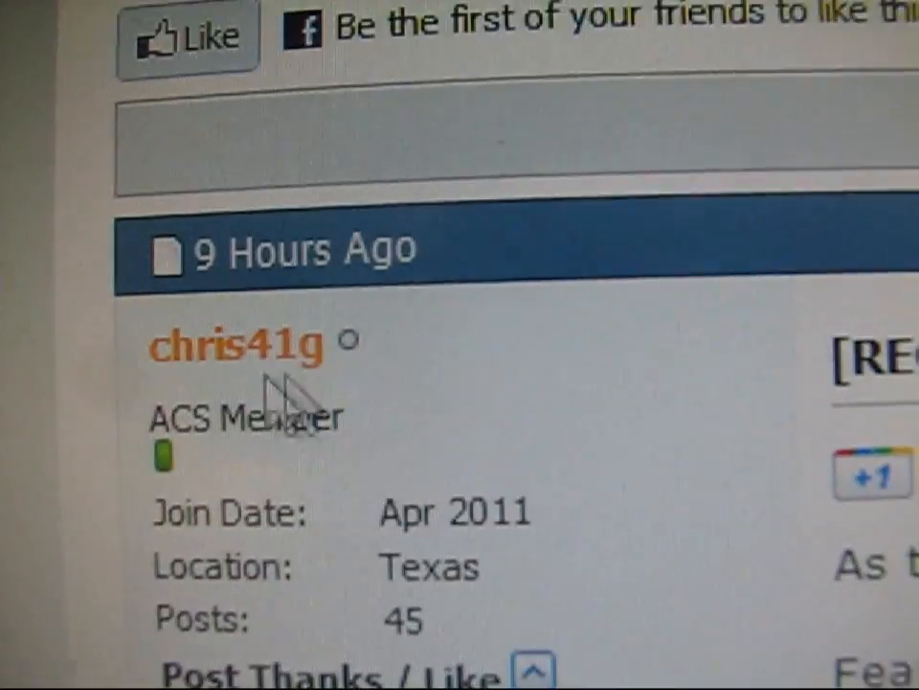
scroll("down", 3)
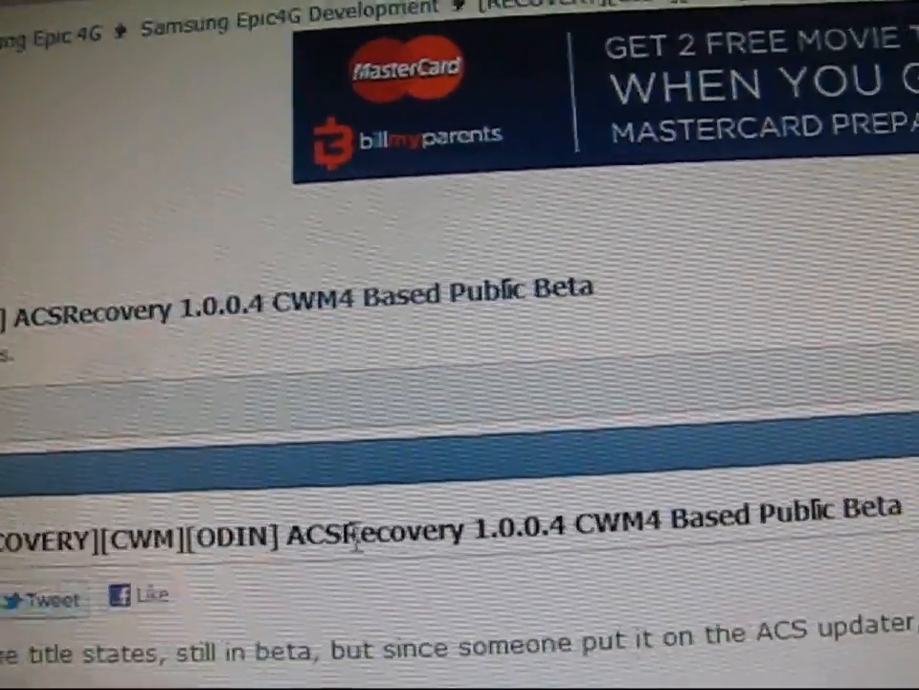
scroll("down", 3)
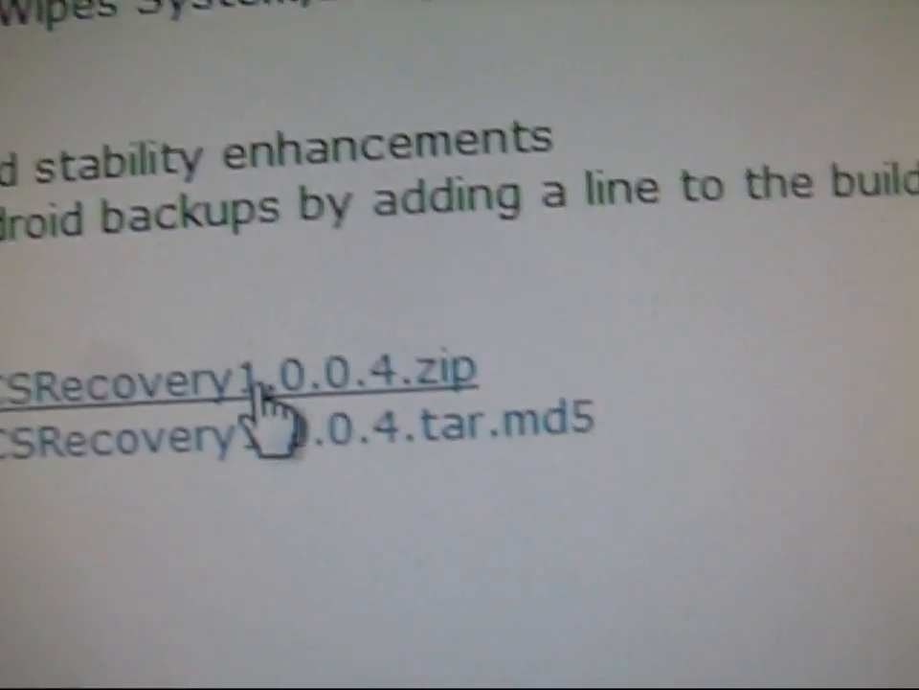
scroll("up", 3)
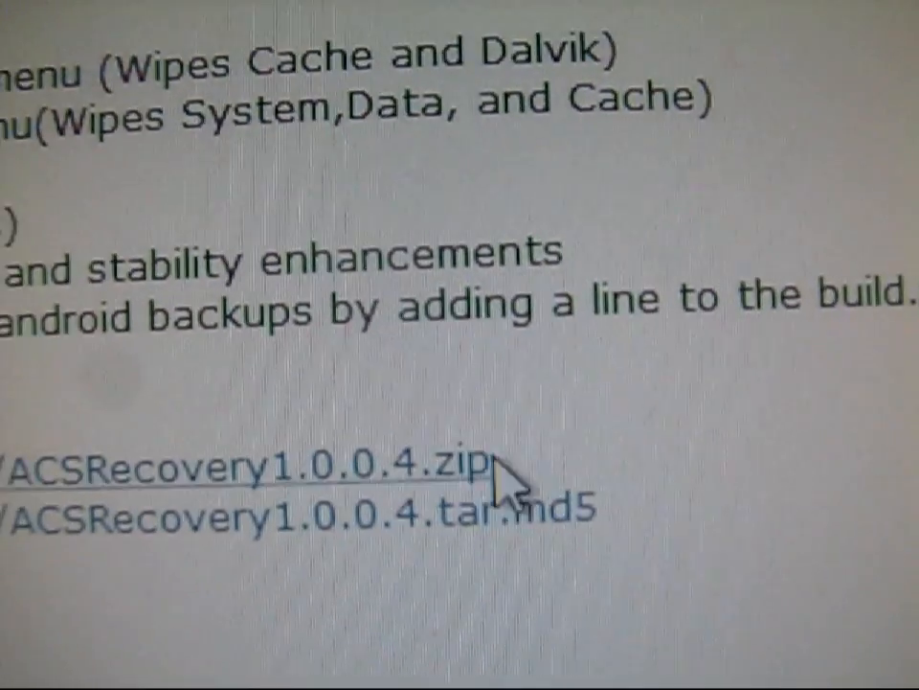